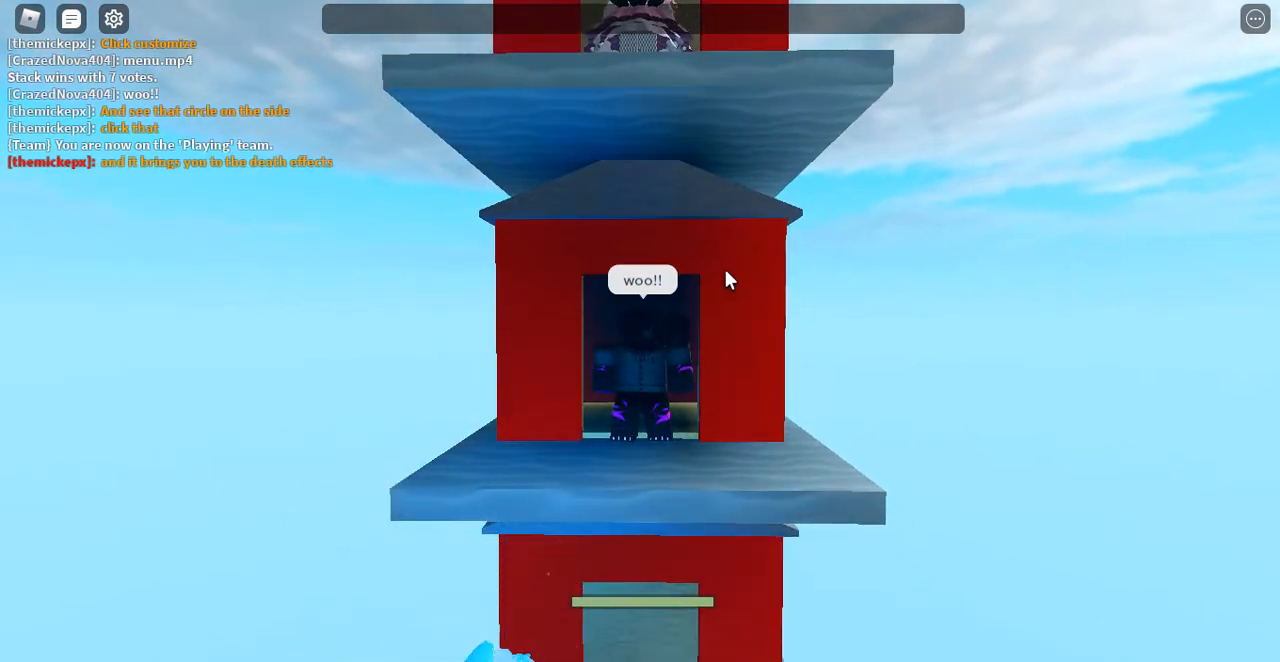
type("im hidin")
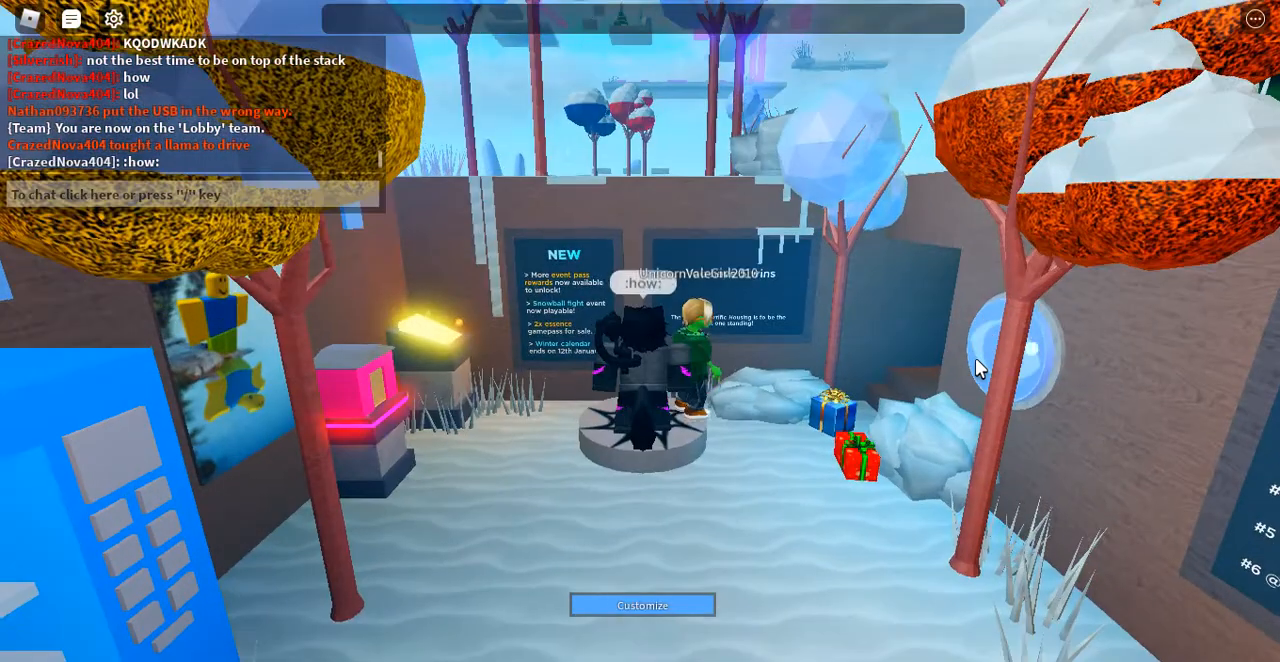
type("does my")
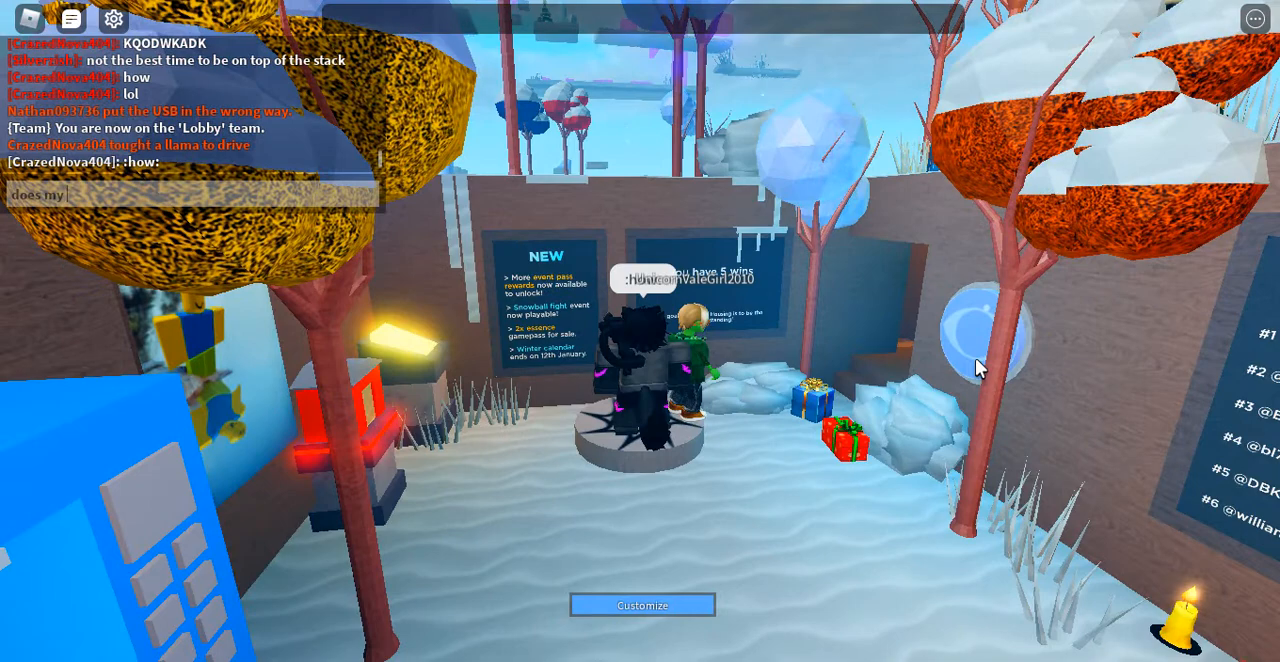